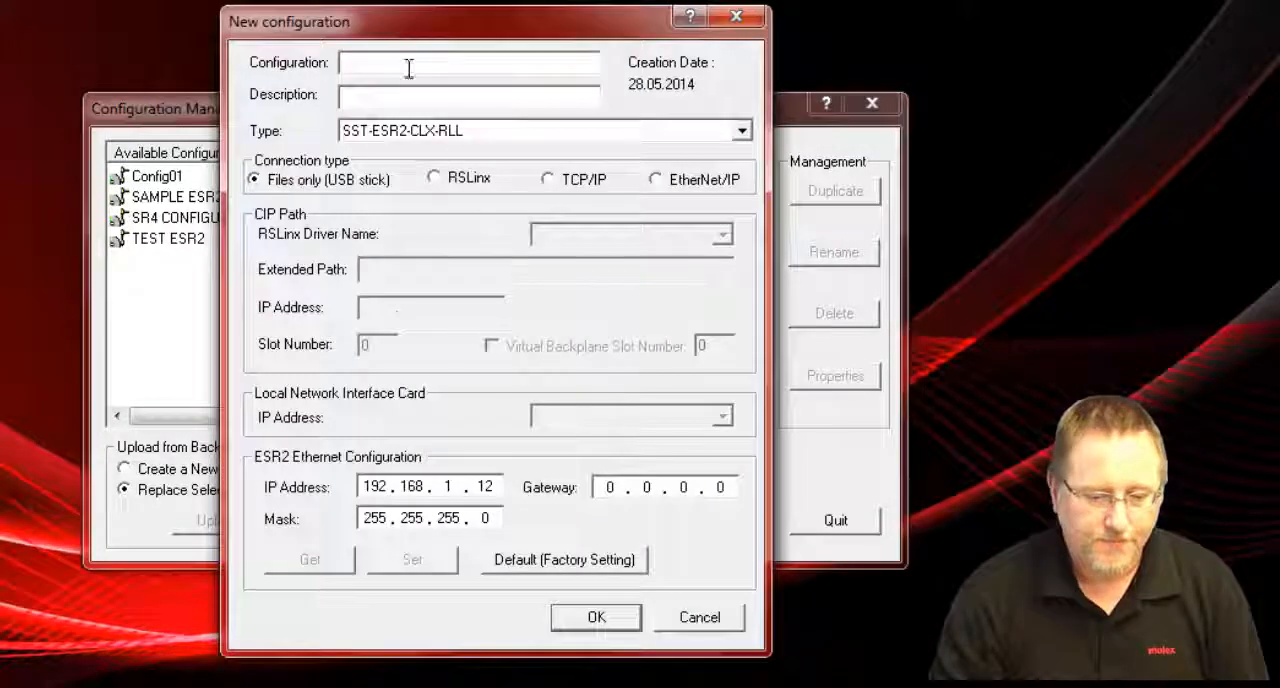
# Step: Create the 'ESR2 Extended' configuration over EtherNet/IP at 192.168.1.9, slot 3
pyautogui.write('ESR2 Extended')
pyautogui.click(431, 307)
pyautogui.write('192 . 168 . 1 . 9')
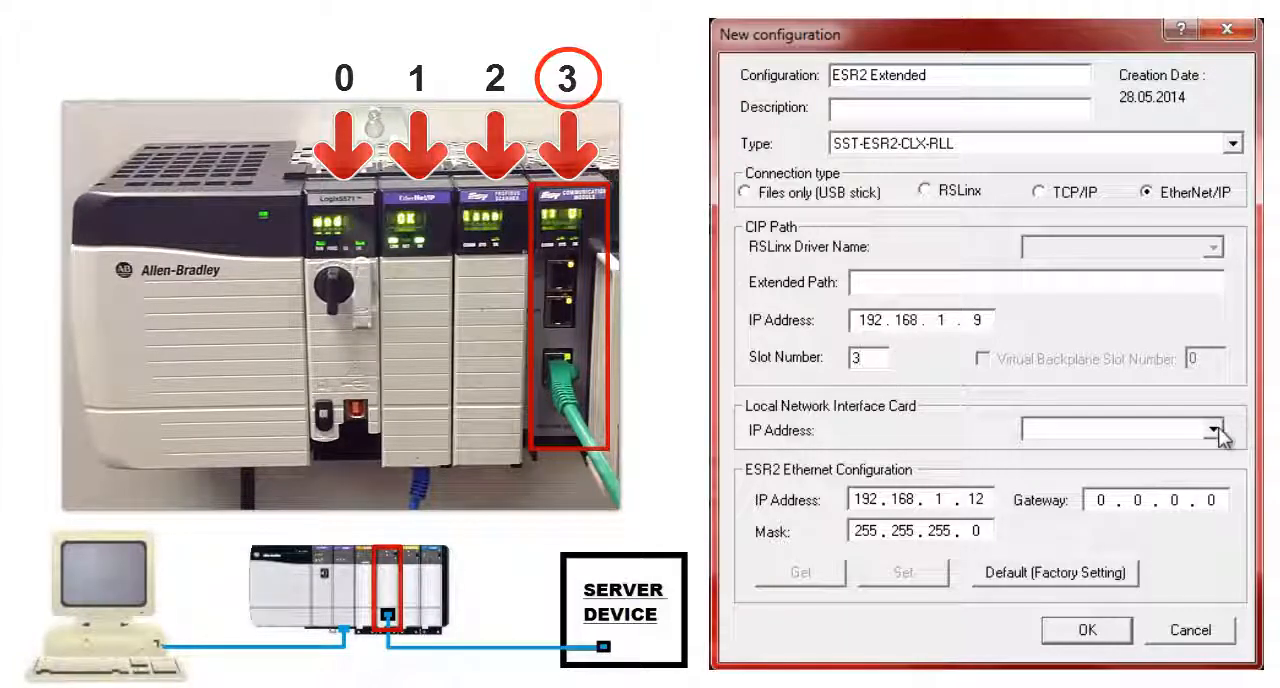
pyautogui.click(1212, 429)
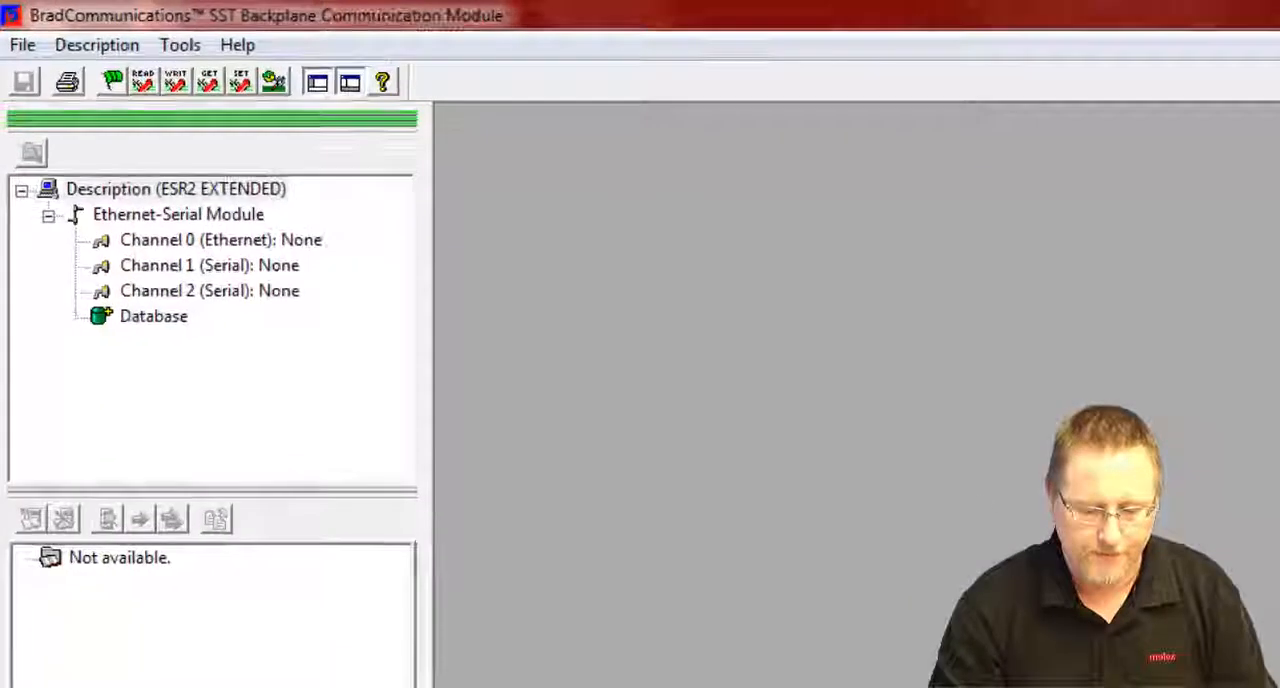
# Step: Set Channel 0 to TCP/IP Client/Server with Modbus TCP/IP messaging and confirm the change
pyautogui.doubleClick(220, 239)
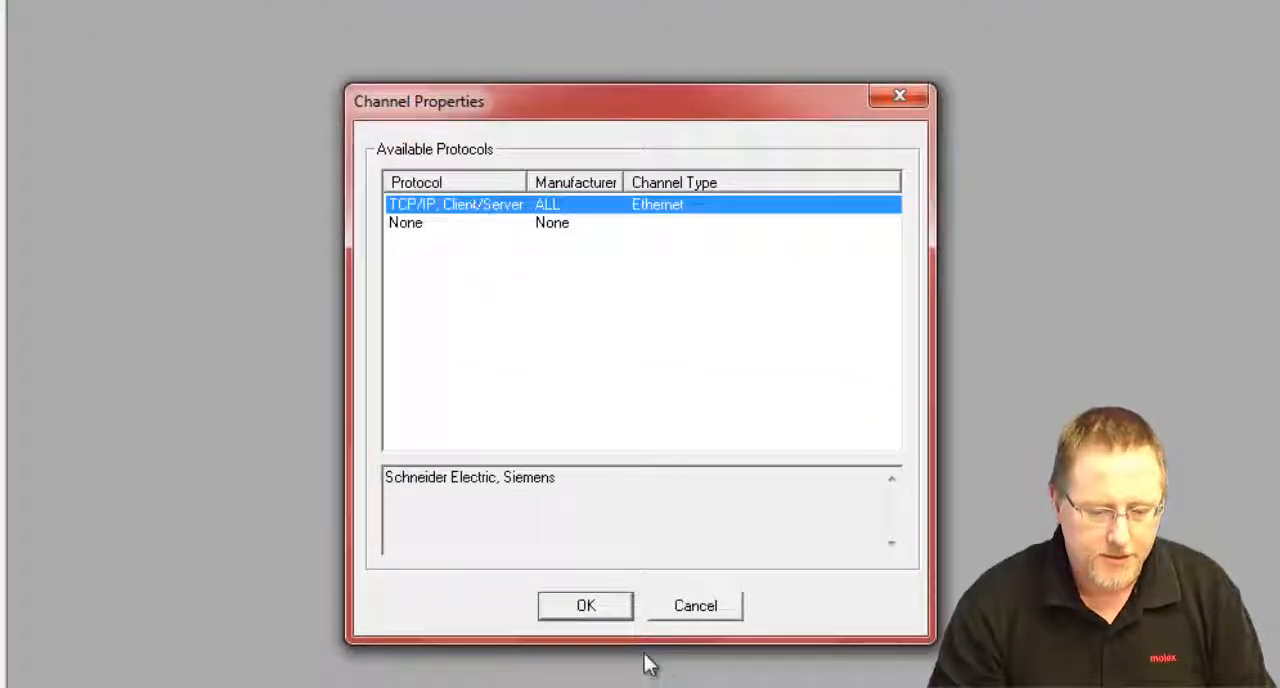
pyautogui.click(585, 605)
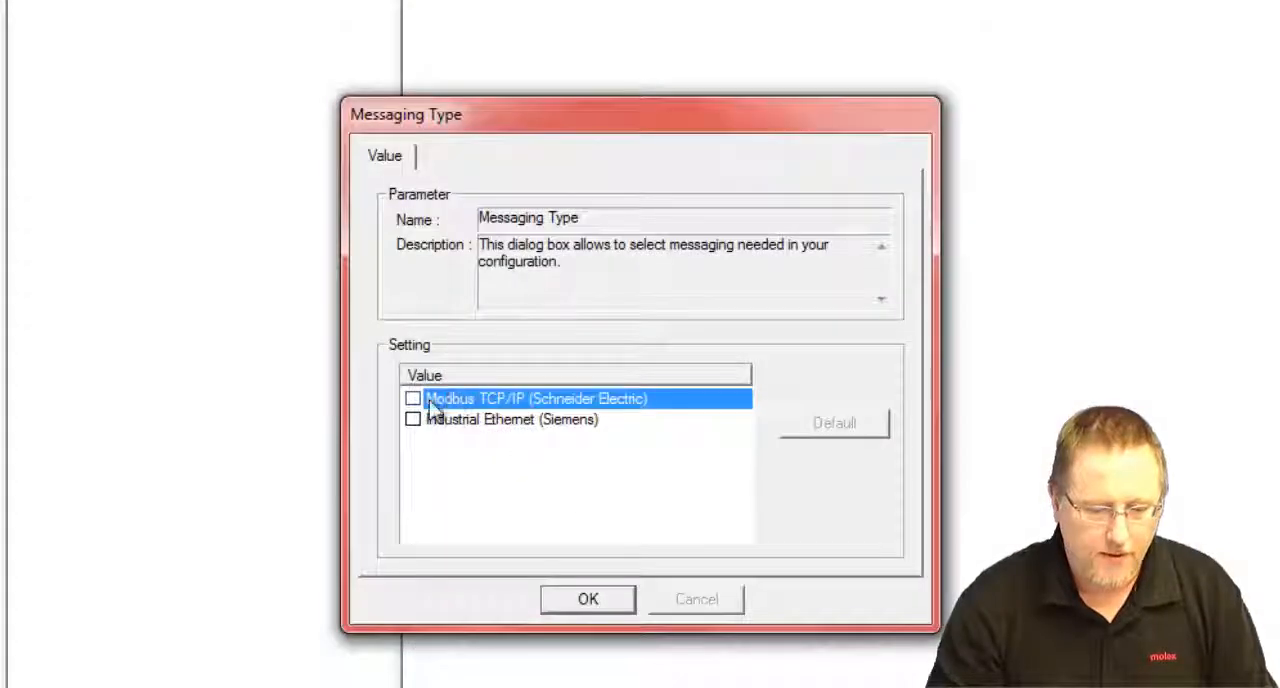
pyautogui.click(587, 599)
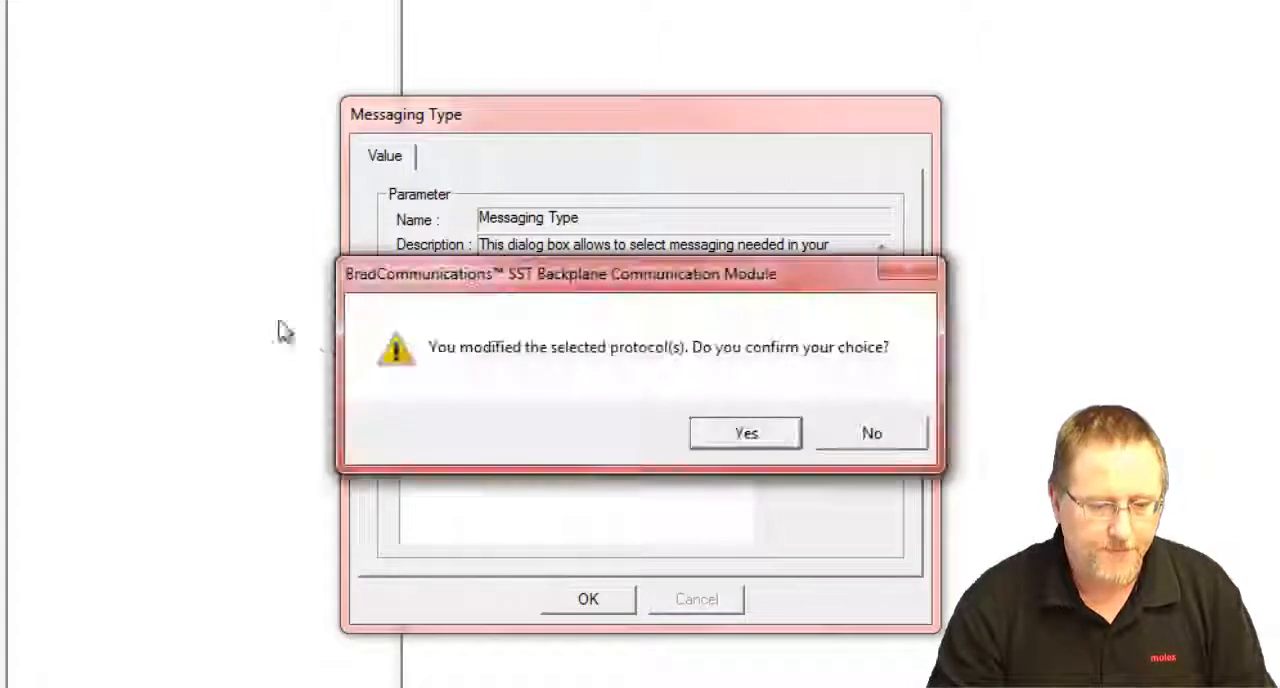
pyautogui.click(744, 432)
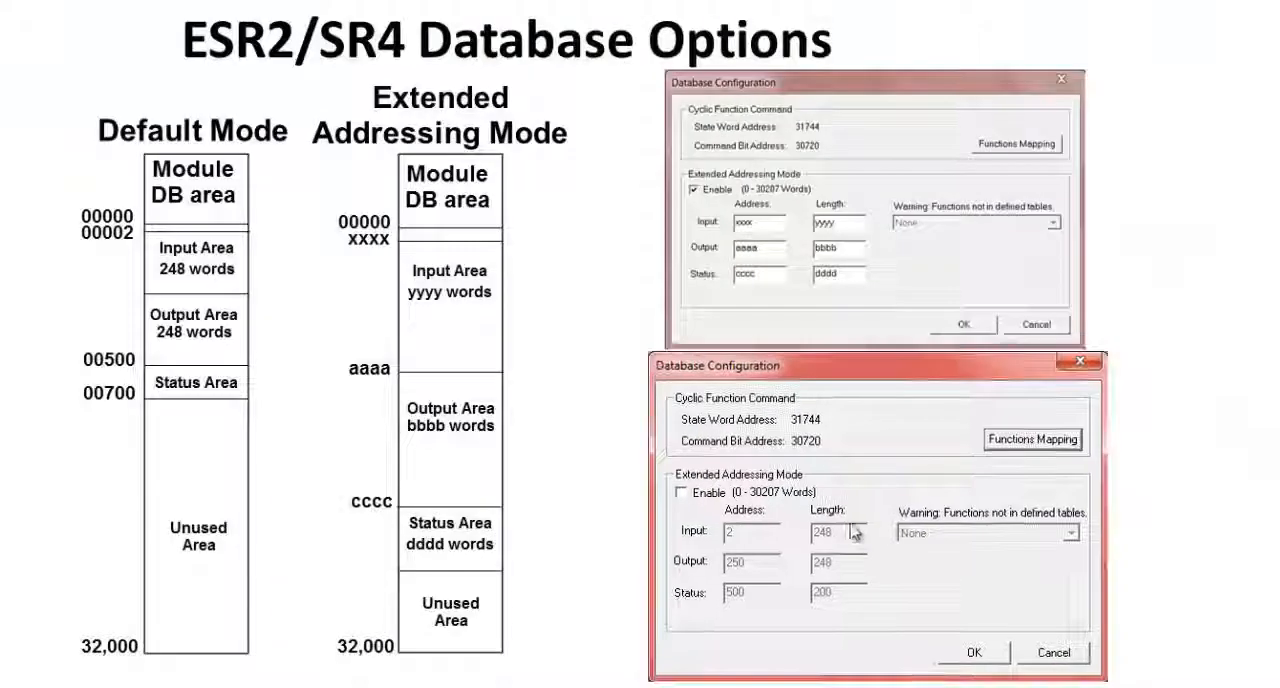
# Step: Confirm the extended addressing database settings to show the Modbus server equipment list
pyautogui.click(682, 492)
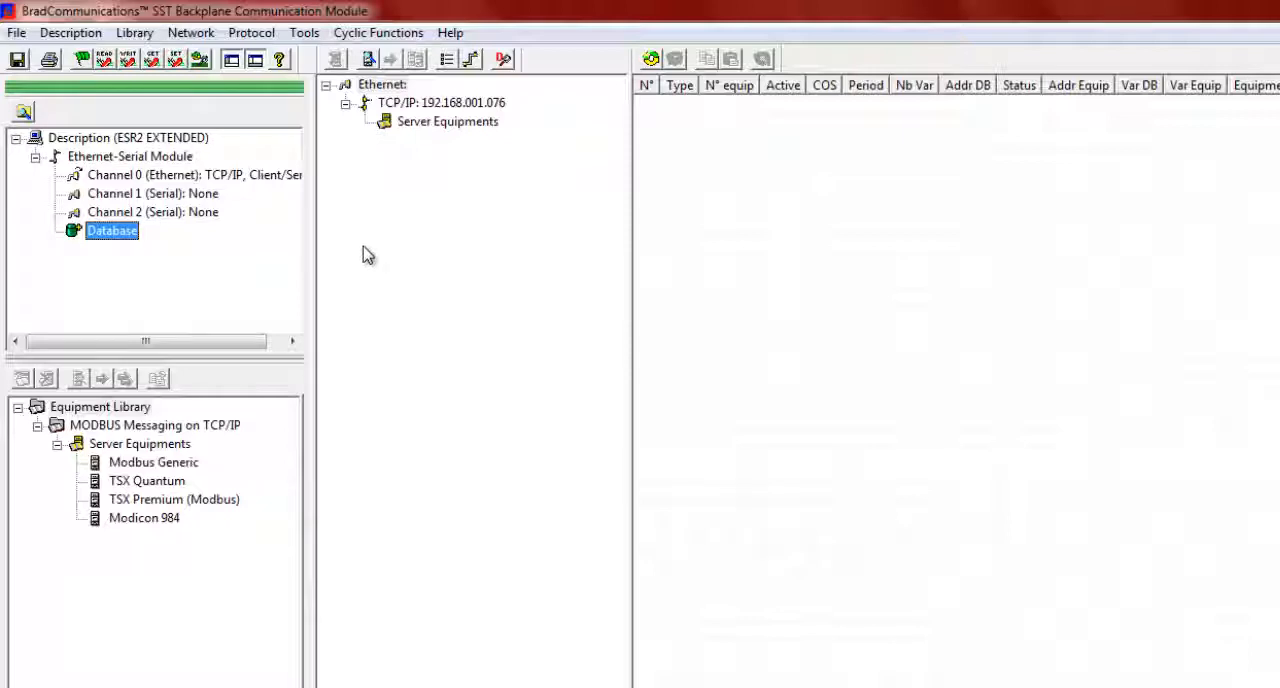
pyautogui.moveTo(123, 481)
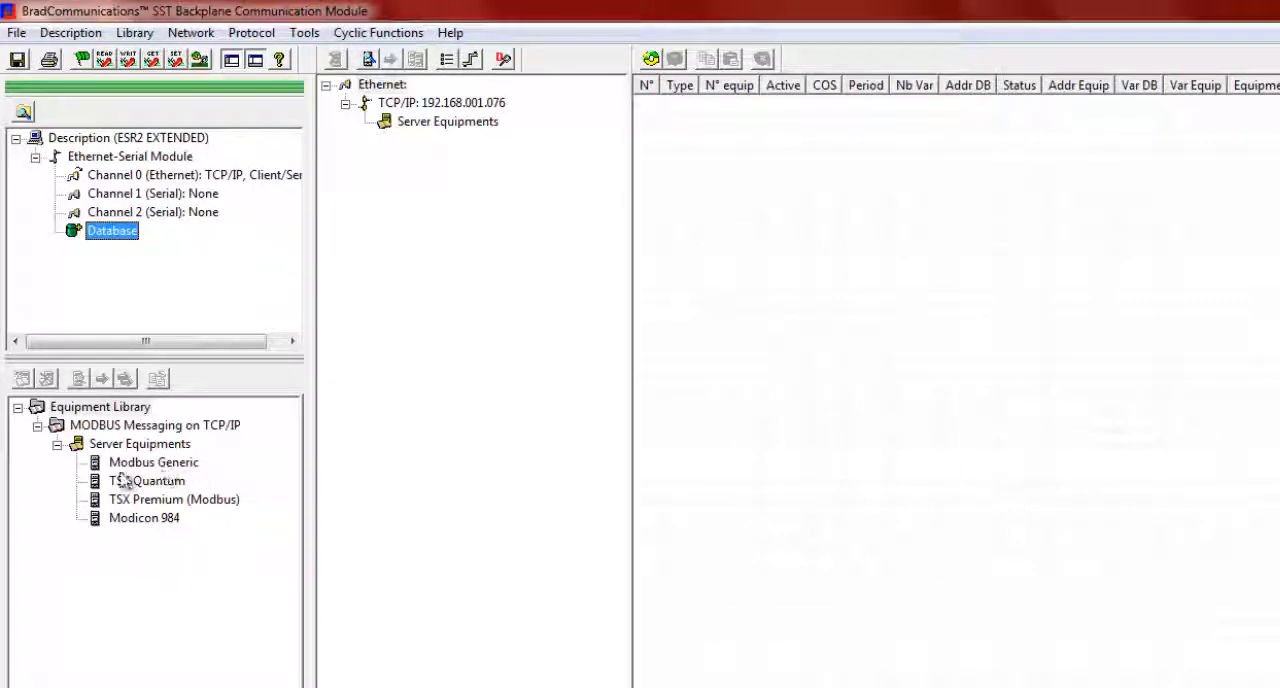
# Step: Add a Modbus Generic server at 192.168.001.077 and create a new cyclic function
pyautogui.doubleClick(153, 462)
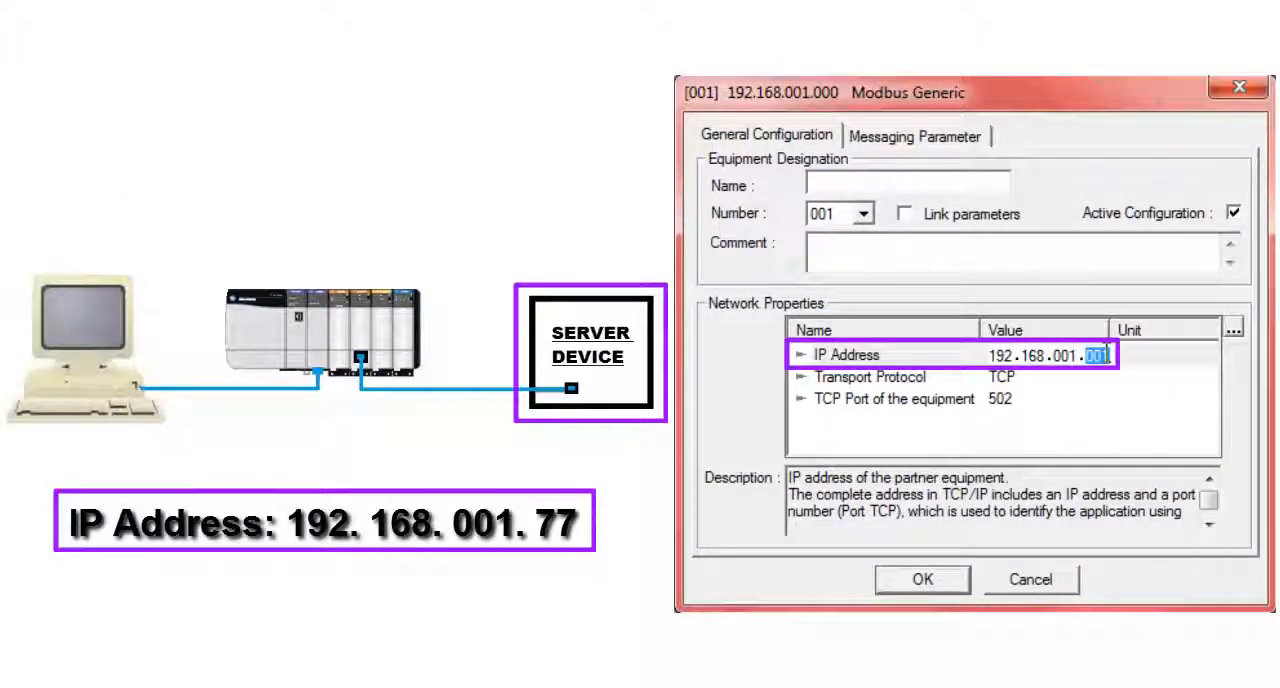
pyautogui.click(921, 579)
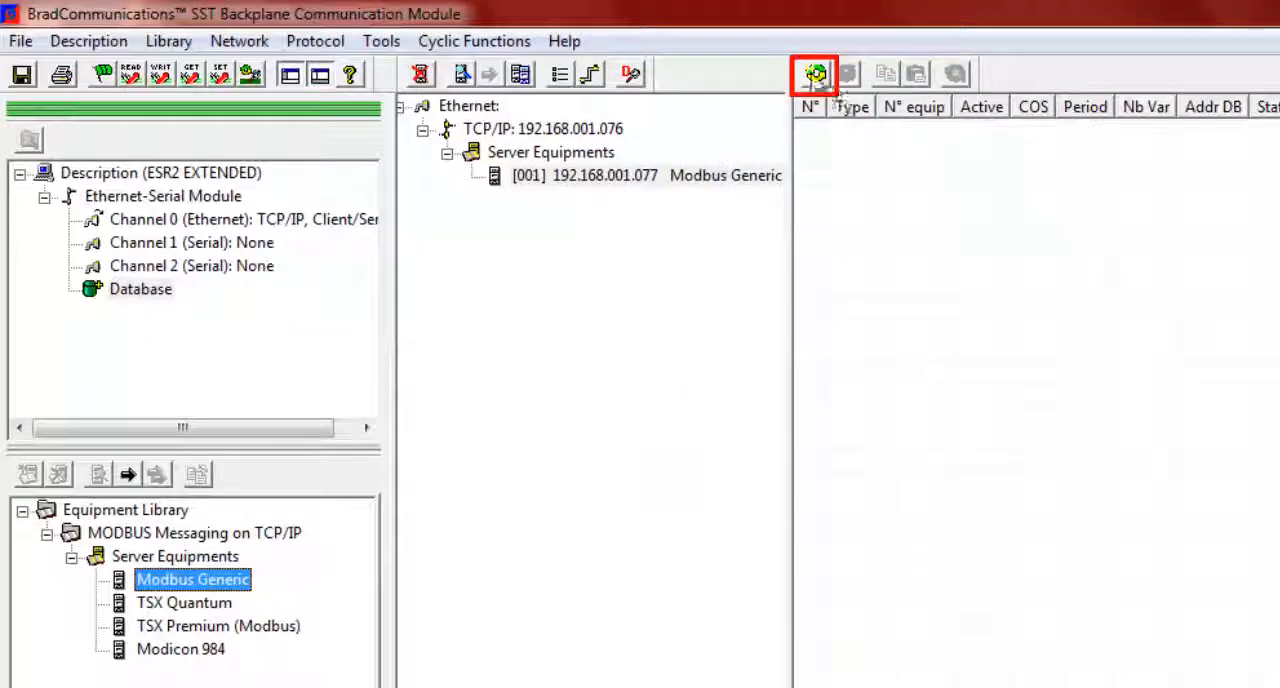
pyautogui.click(815, 74)
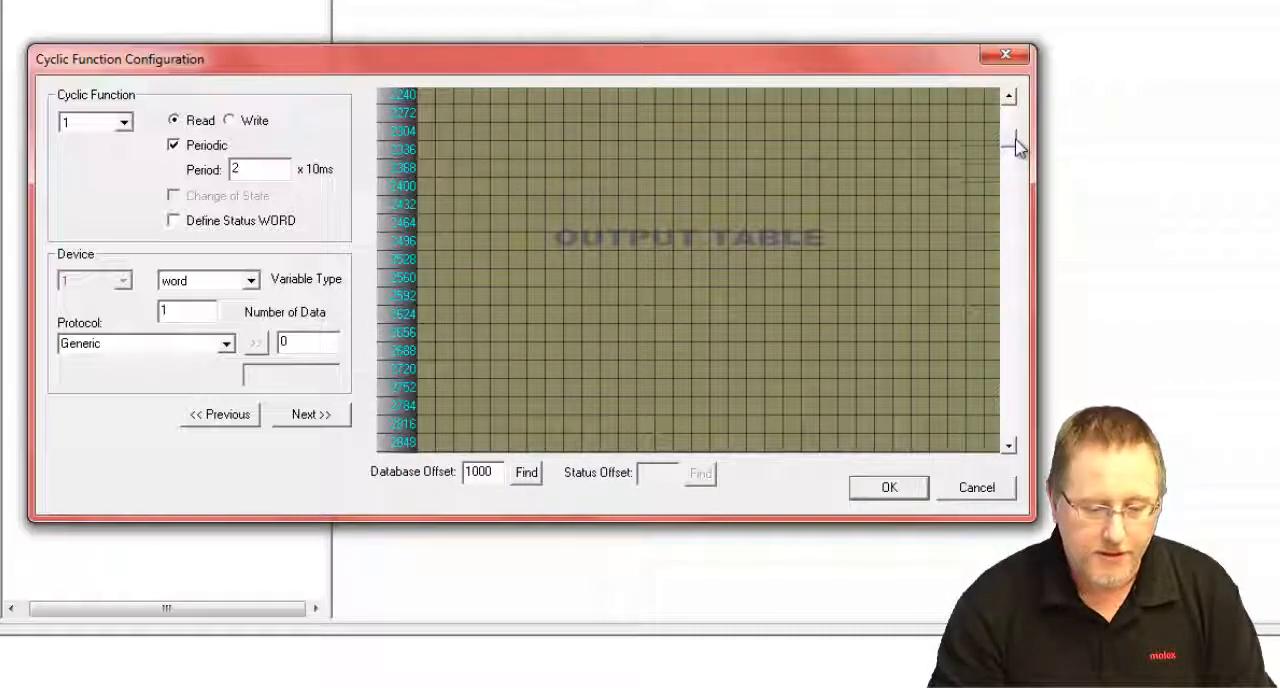
pyautogui.scroll(-3)
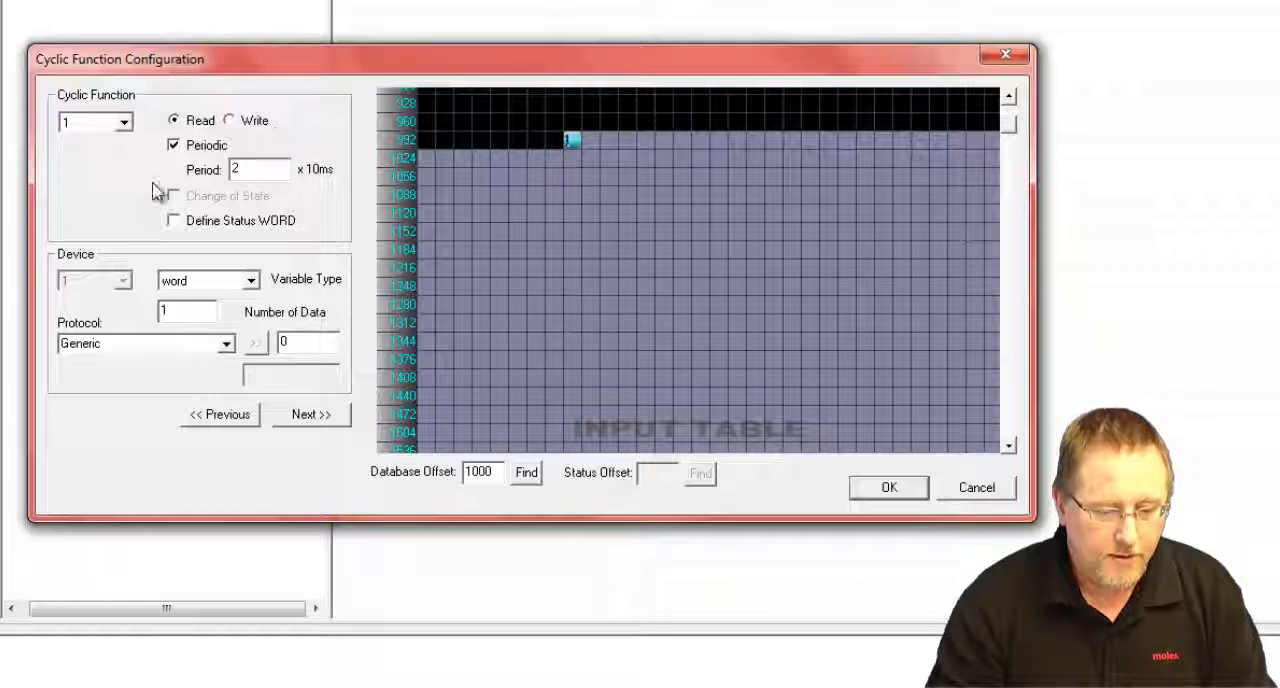
# Step: Make function 1 a Generic Modbus write of 10 words to W6000 and save it
pyautogui.click(230, 120)
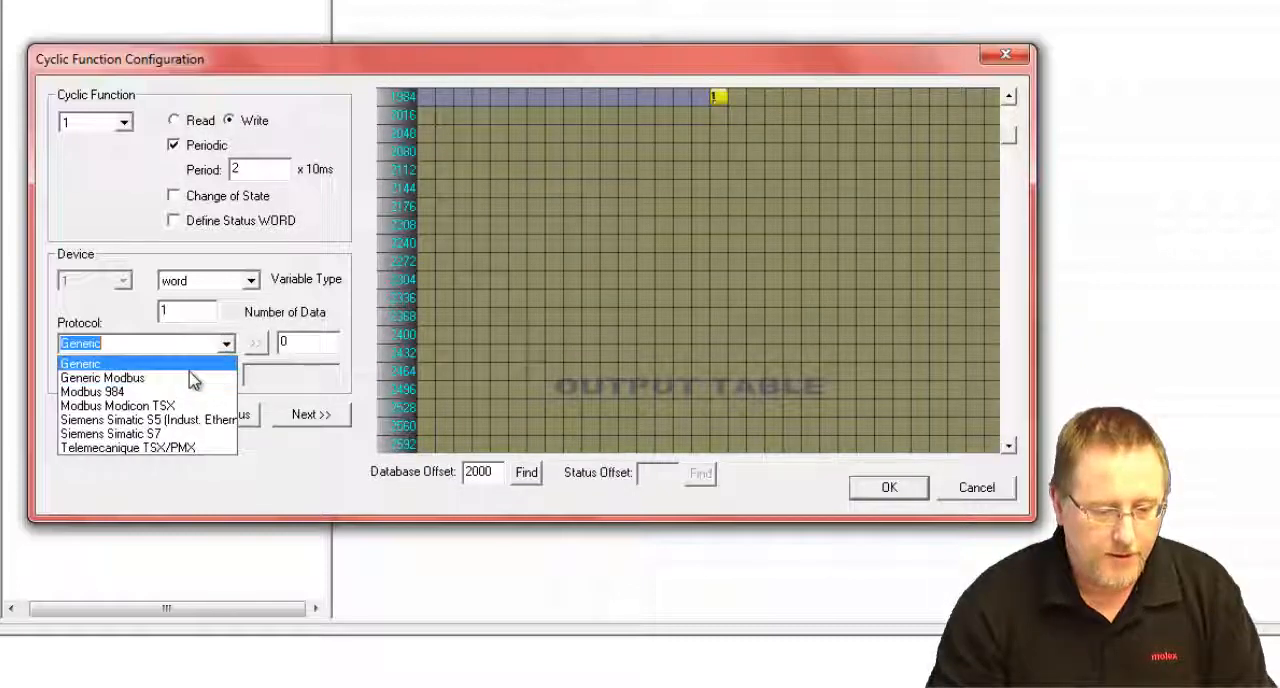
pyautogui.click(102, 377)
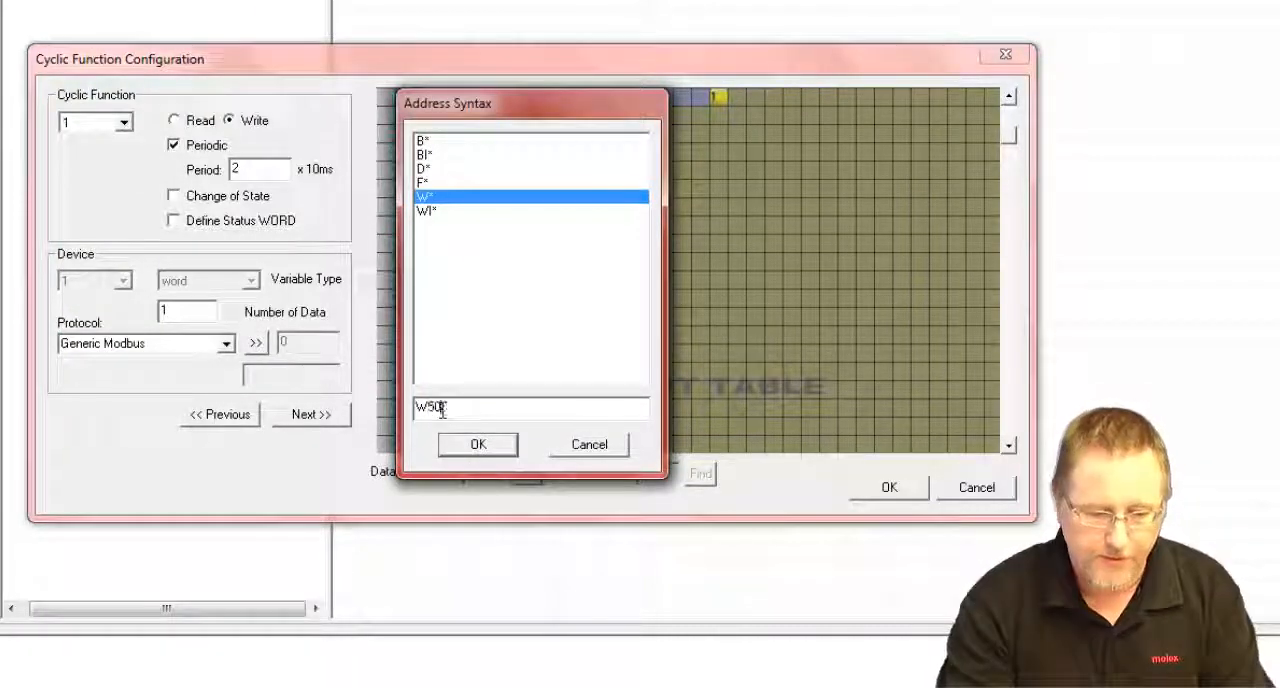
pyautogui.write('00')
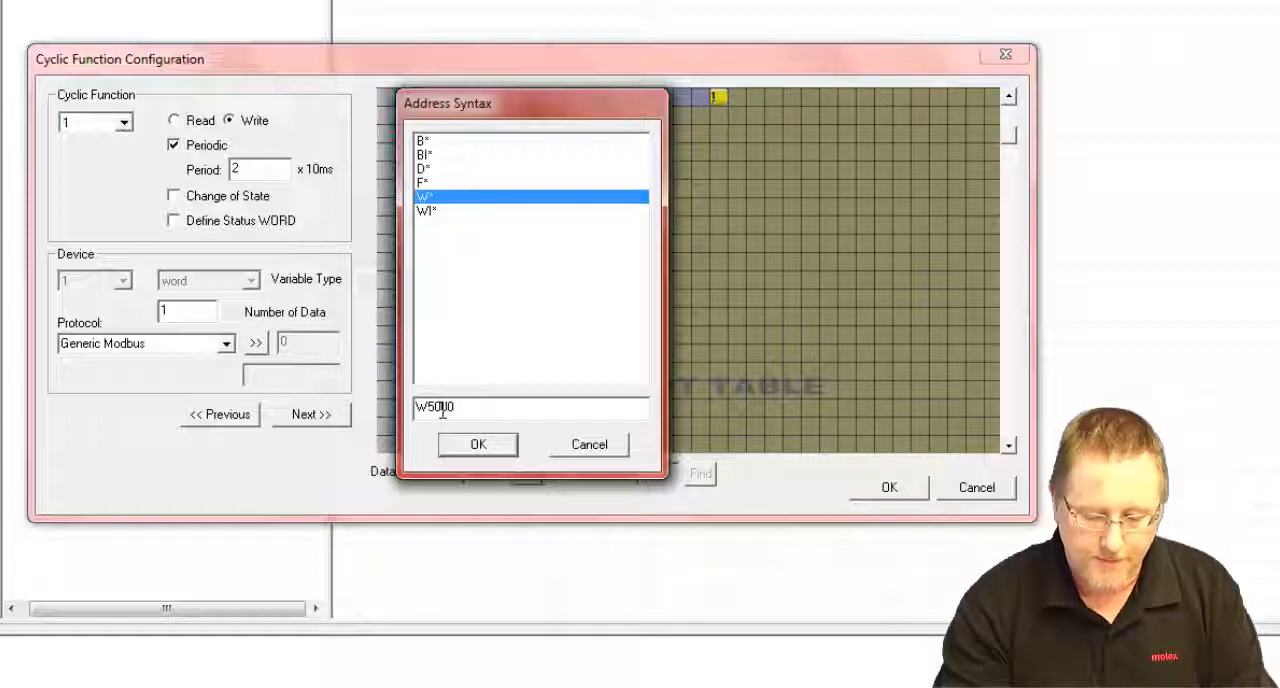
pyautogui.press('BackSpace')
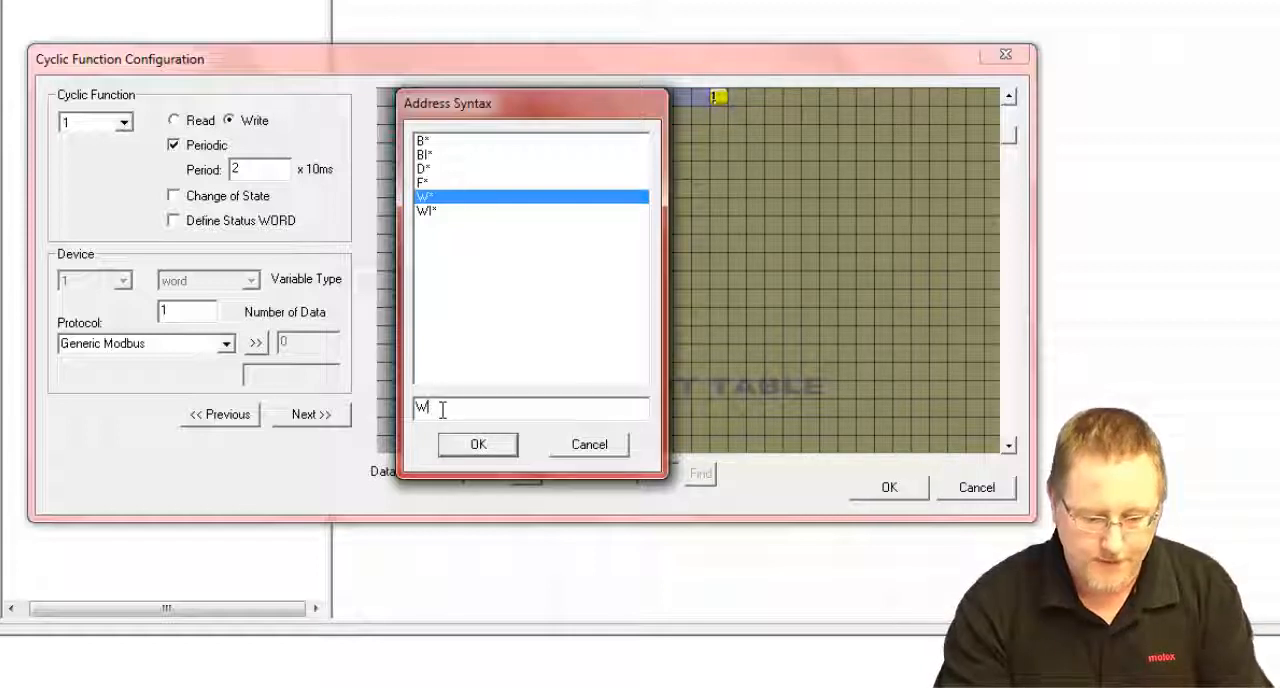
pyautogui.write('6000')
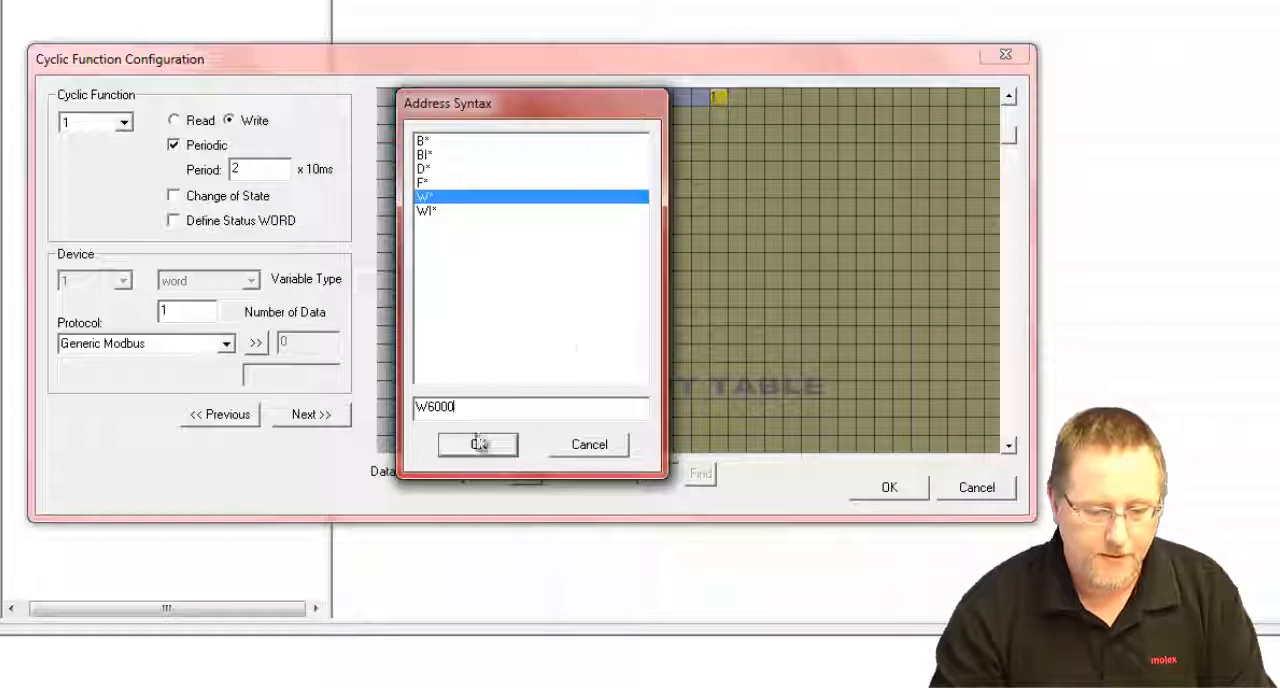
pyautogui.click(477, 444)
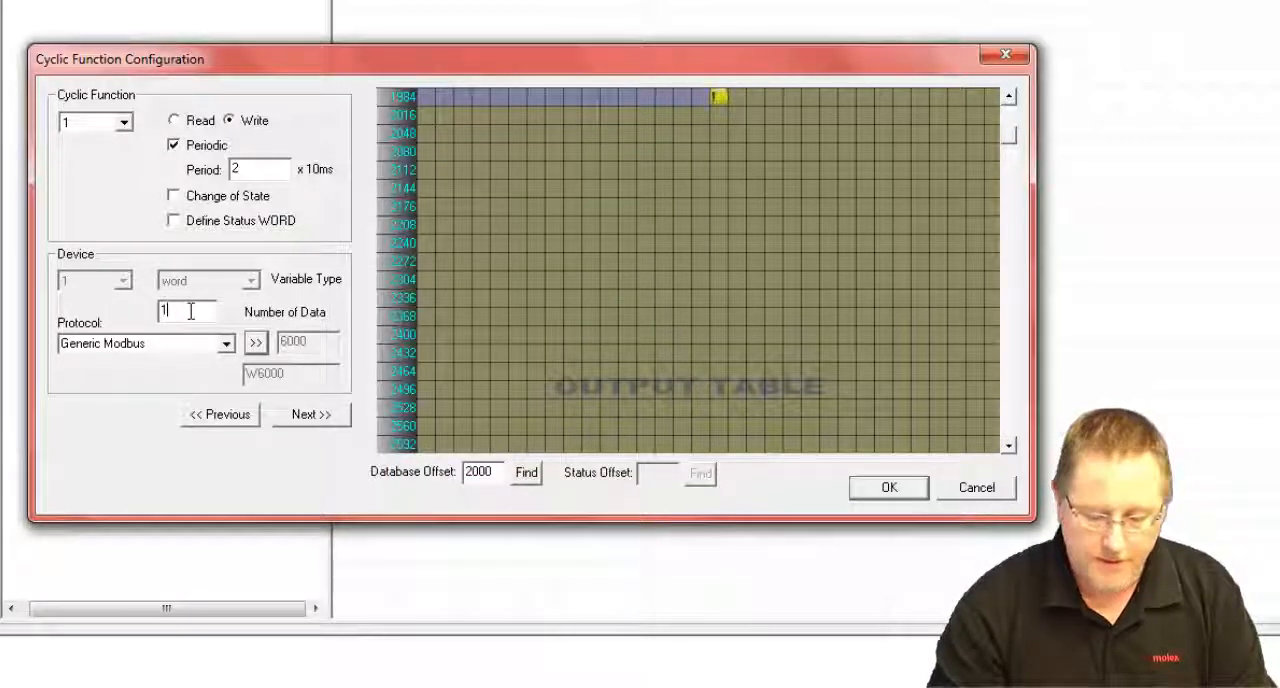
pyautogui.write('0')
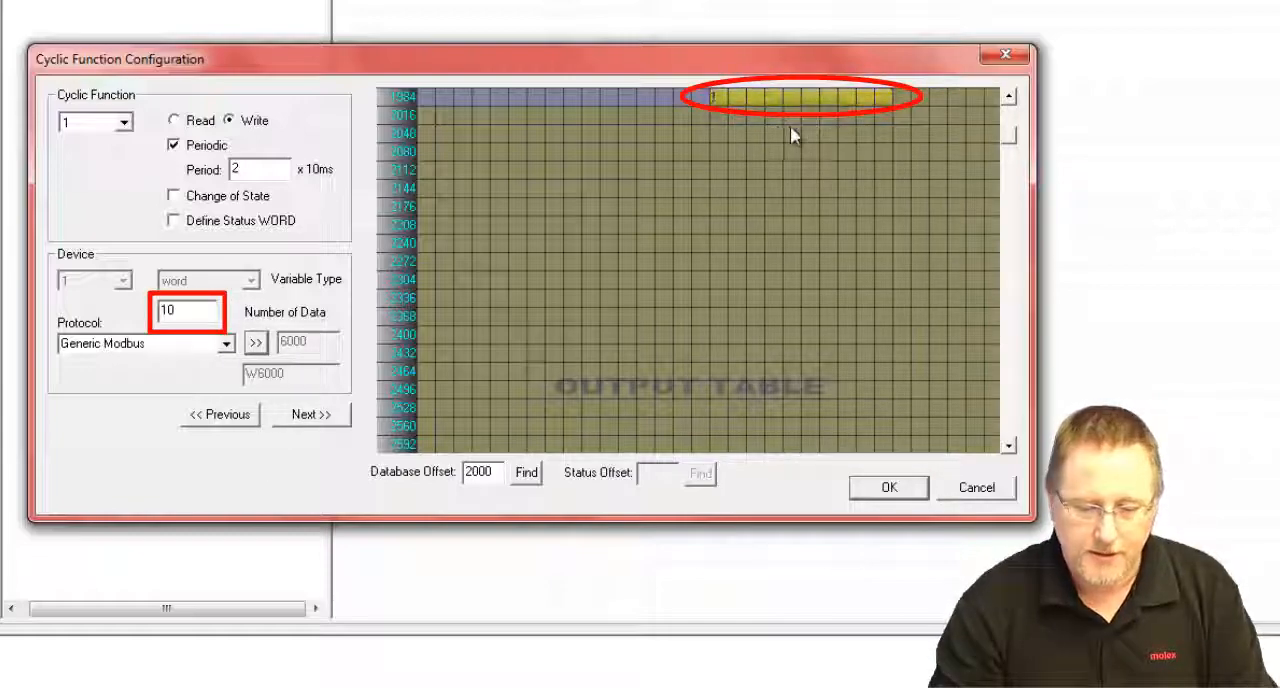
pyautogui.click(887, 487)
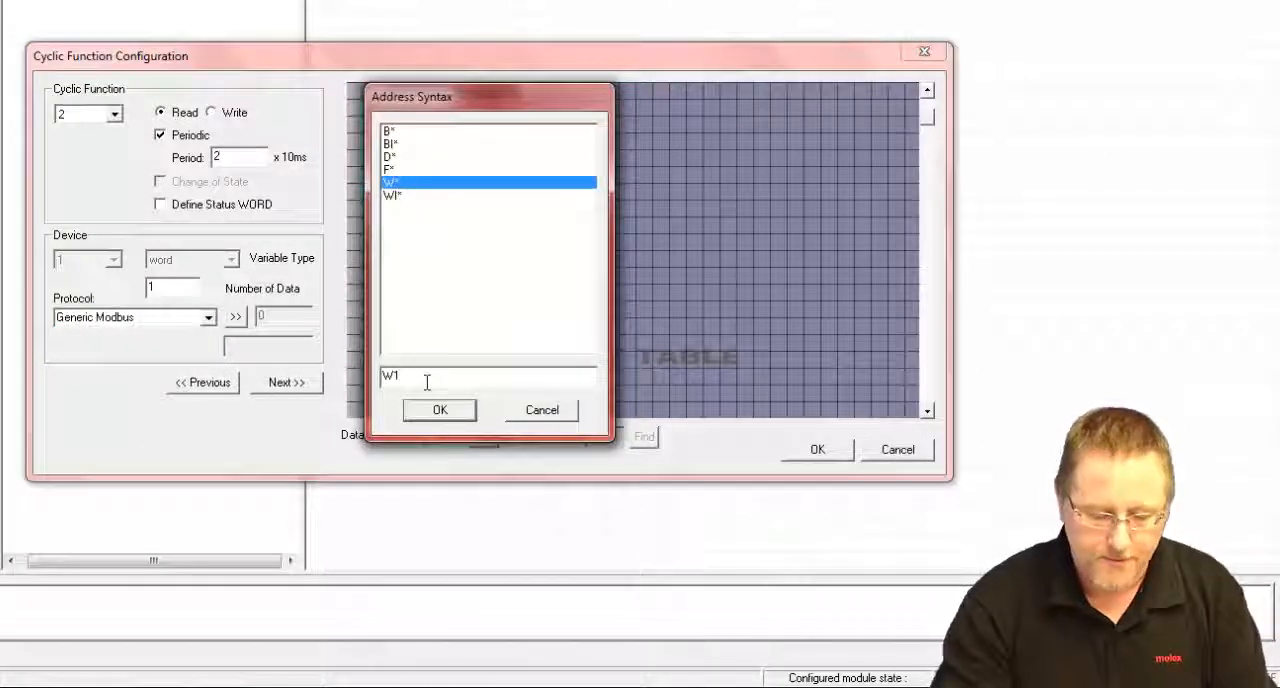
# Step: Make function 2 read 10 words from W5000 and save it
pyautogui.write('5000')
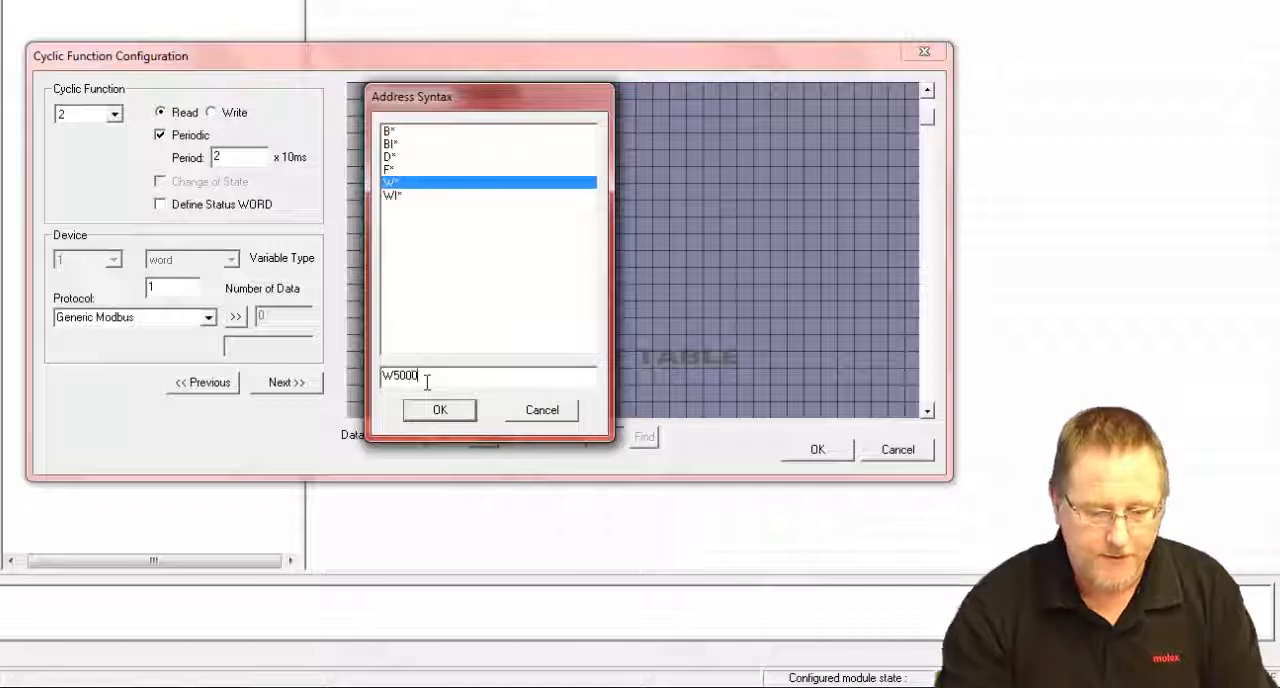
pyautogui.click(439, 410)
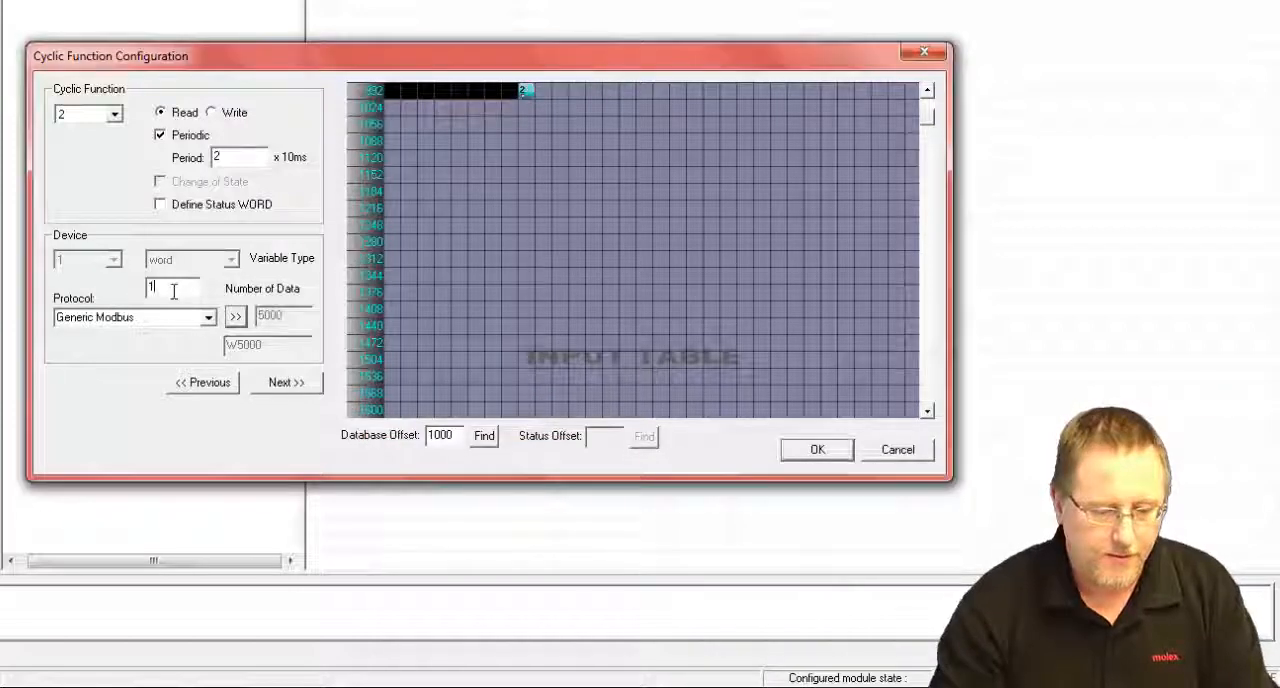
pyautogui.write('0')
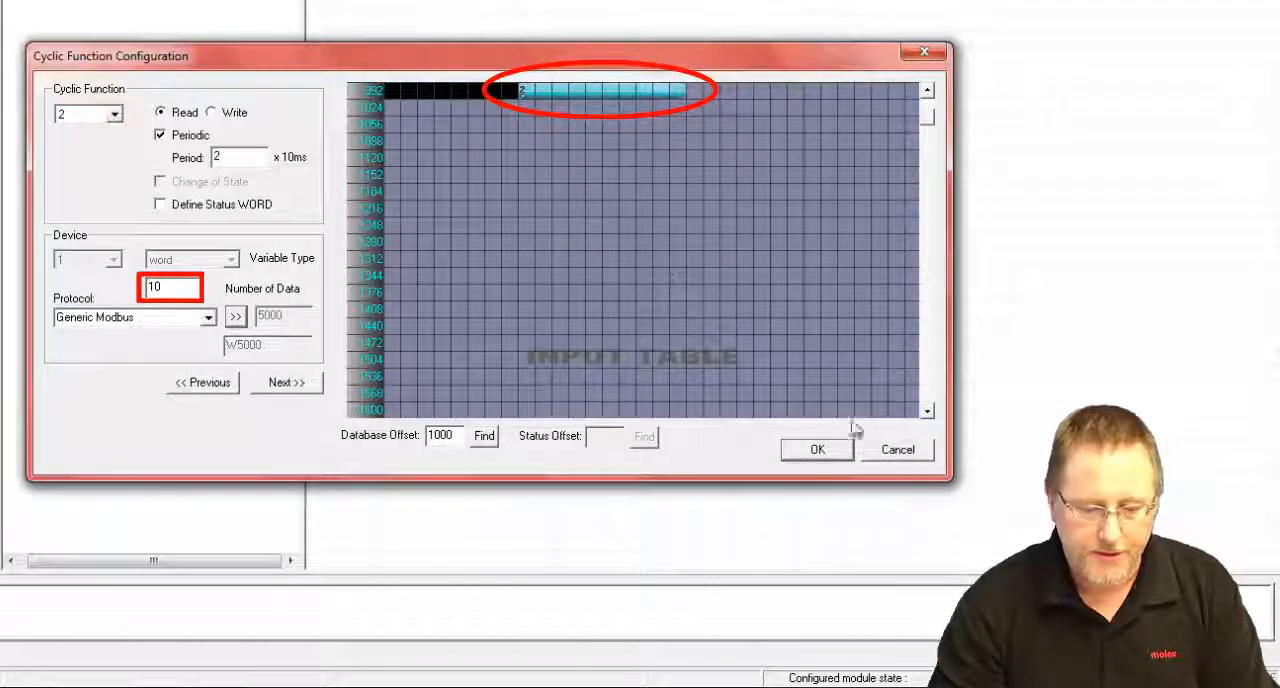
pyautogui.click(816, 449)
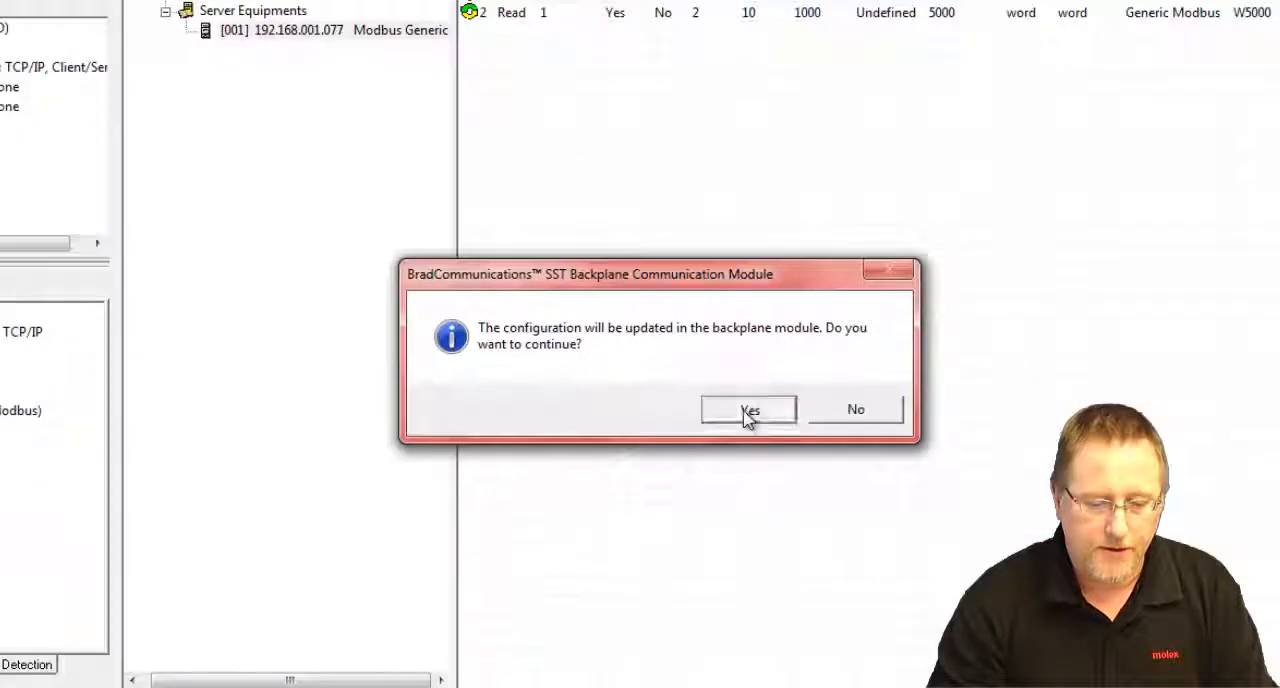
# Step: Accept updating the module configuration so initialization starts
pyautogui.click(748, 409)
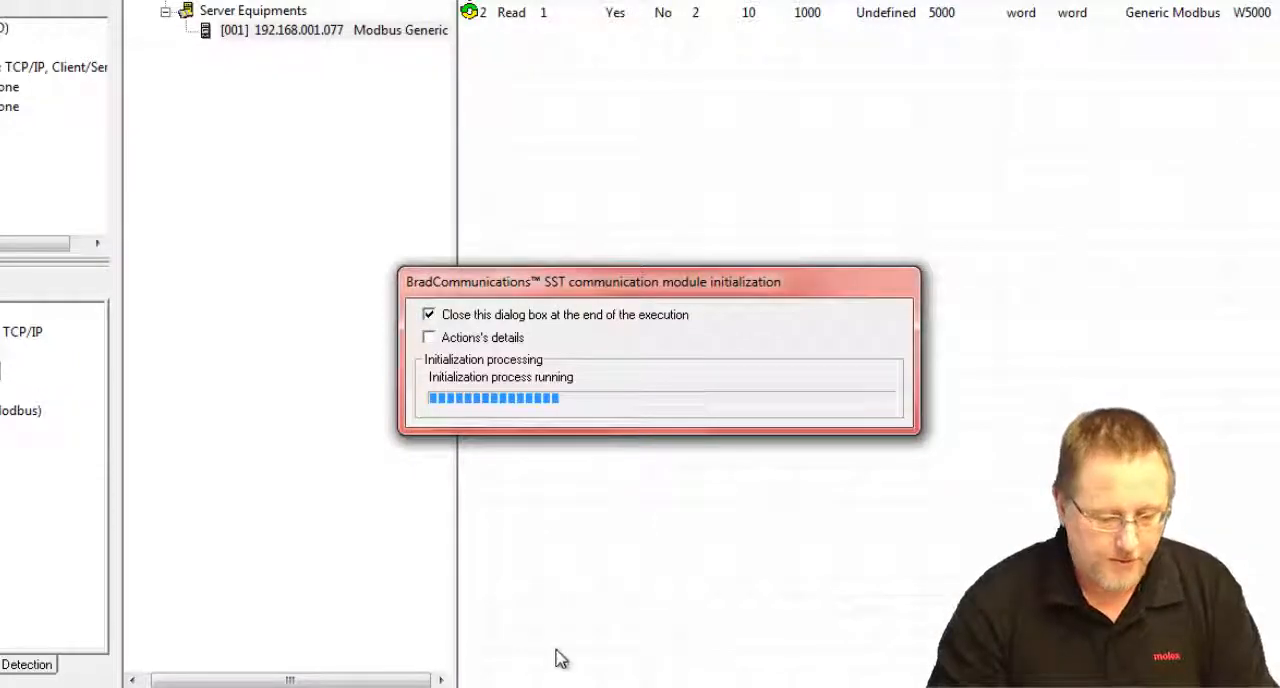
pyautogui.click(10, 685)
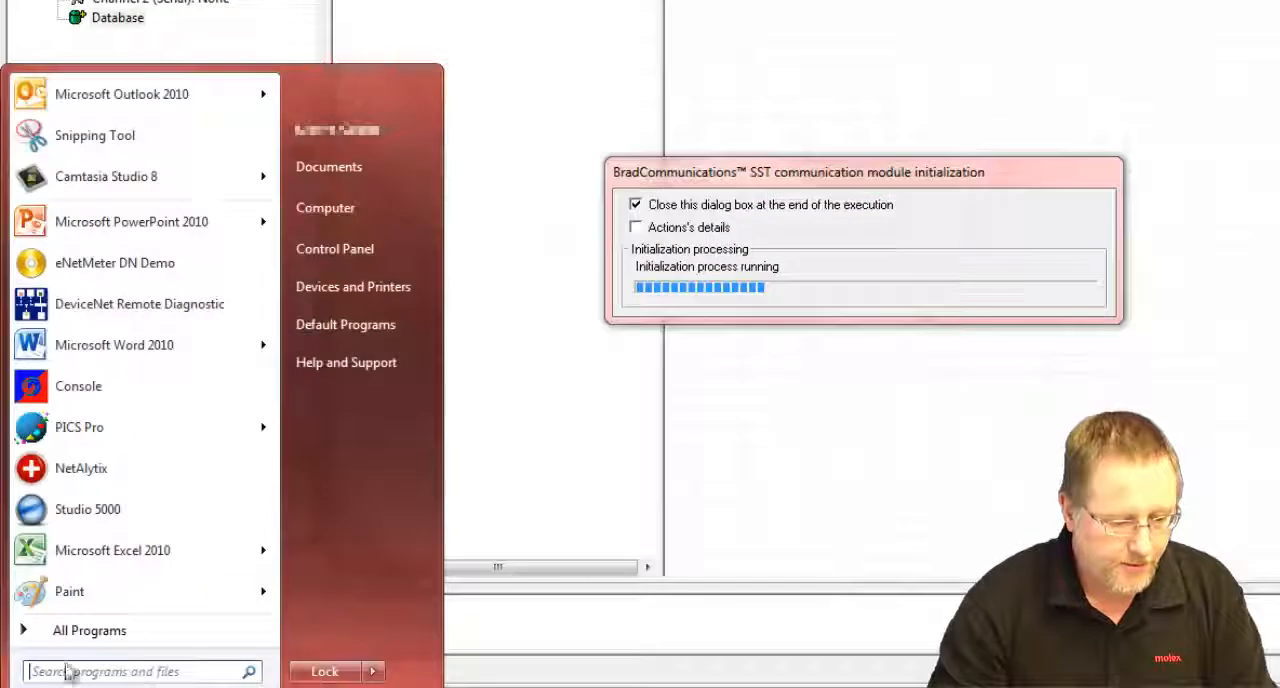